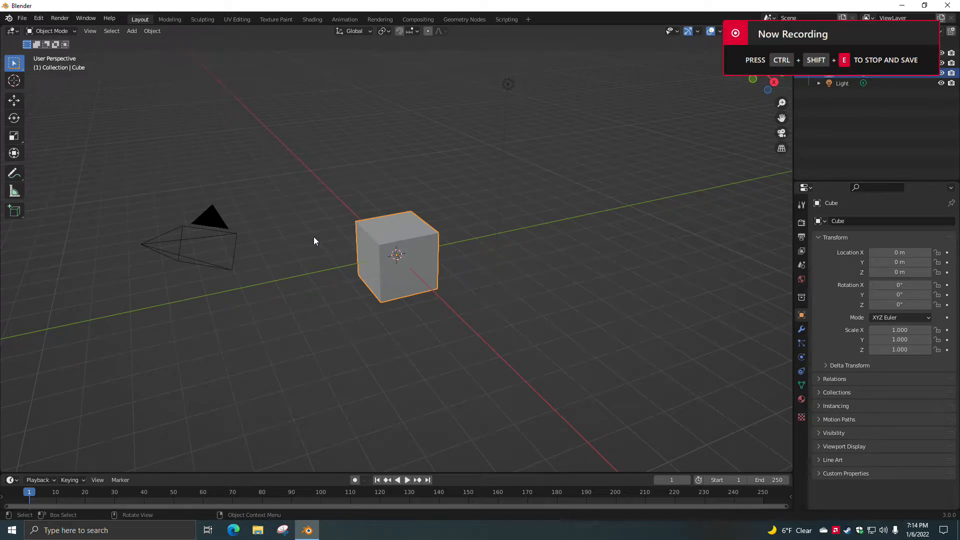
{"action": "mouse_move", "coordinate": [339, 200]}
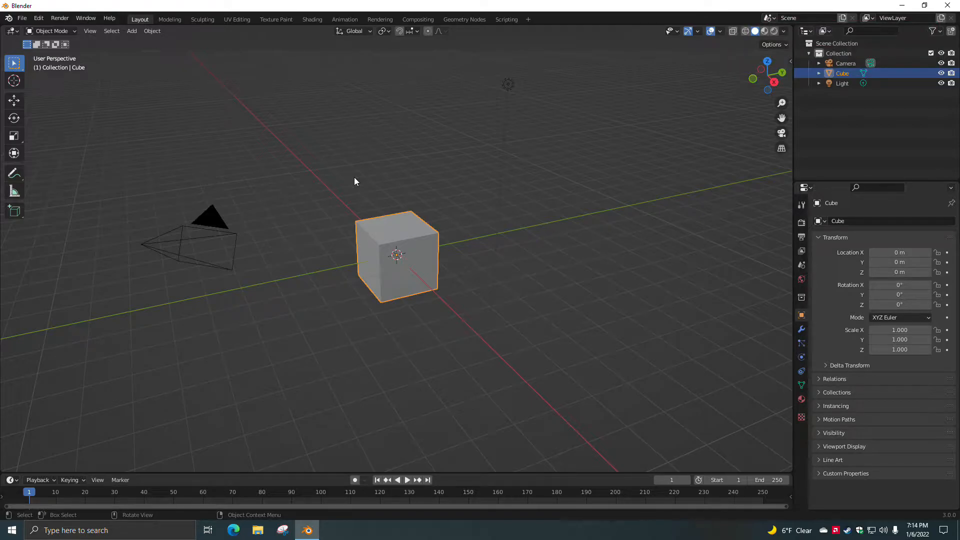
Browse the File menu without choosing anything, then open the Edit menu
{"action": "left_click", "coordinate": [22, 18]}
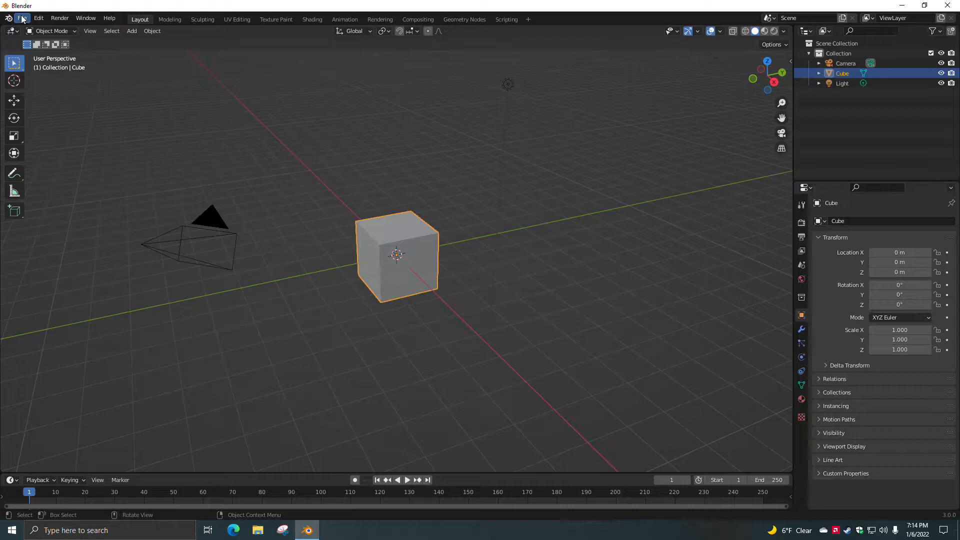
{"action": "left_click", "coordinate": [21, 19]}
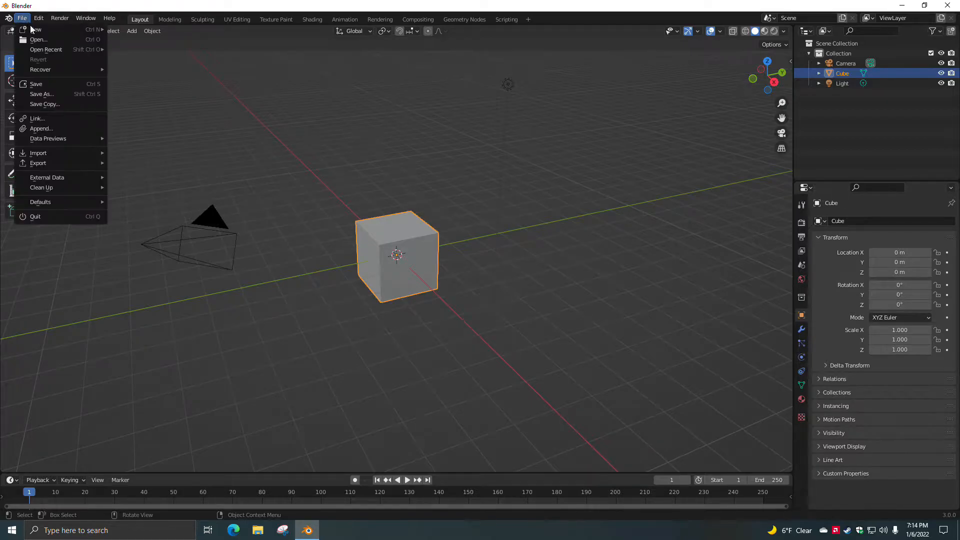
{"action": "mouse_move", "coordinate": [38, 163]}
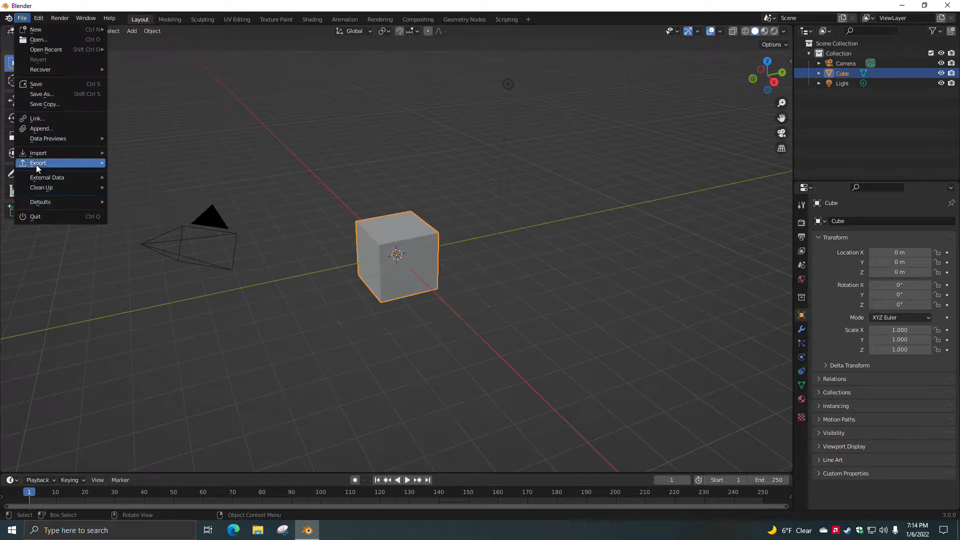
{"action": "left_click", "coordinate": [45, 228]}
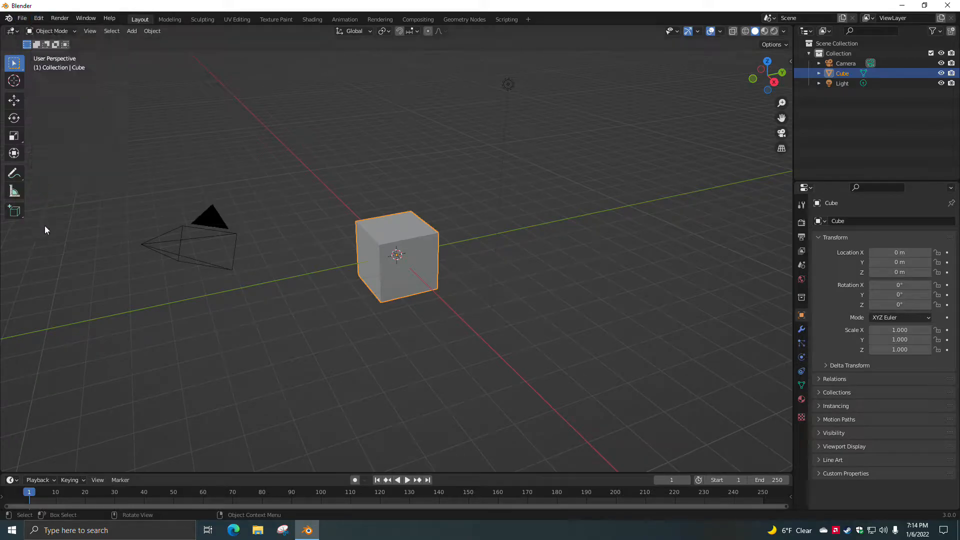
{"action": "left_click", "coordinate": [37, 19]}
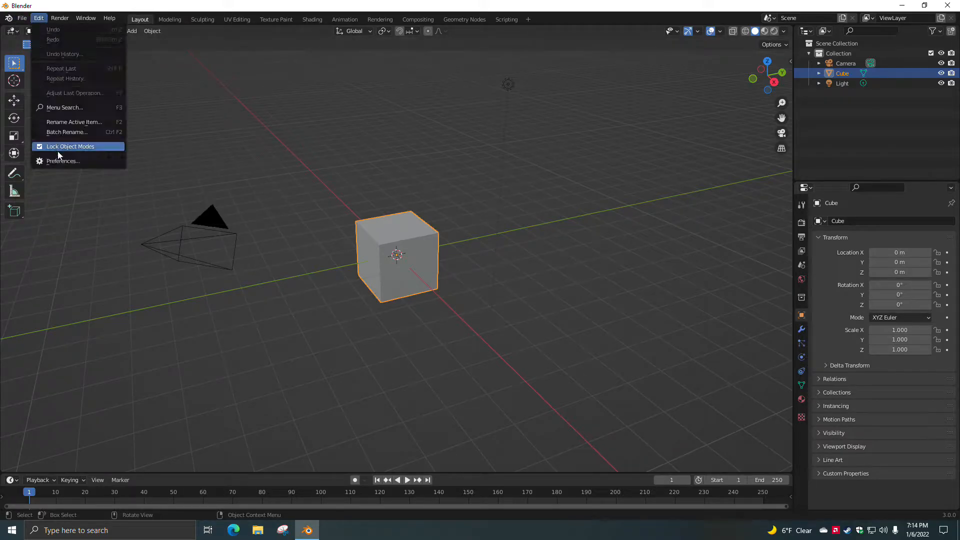
In Preferences > File Paths, add the Desktop/HairCardParticles folder as an asset library
{"action": "left_click", "coordinate": [63, 160]}
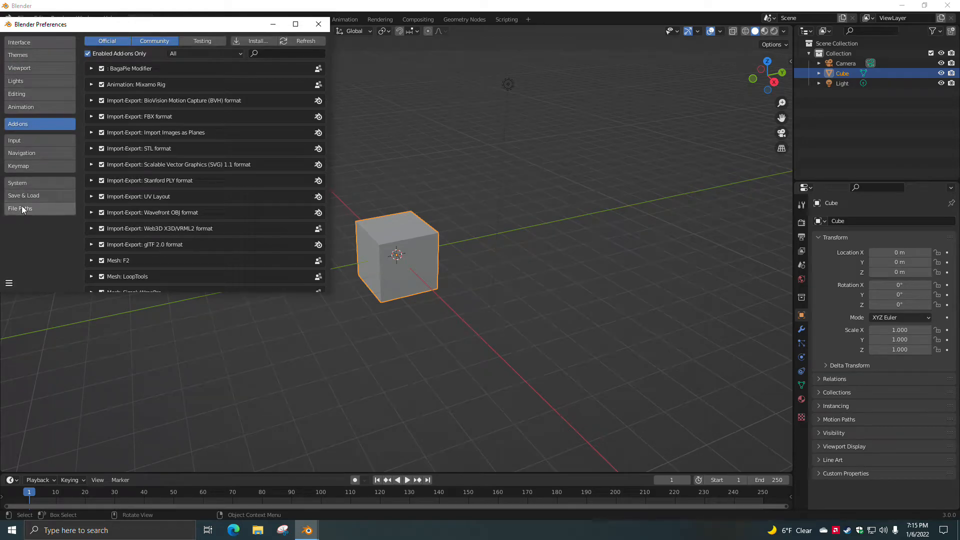
{"action": "left_click", "coordinate": [20, 208]}
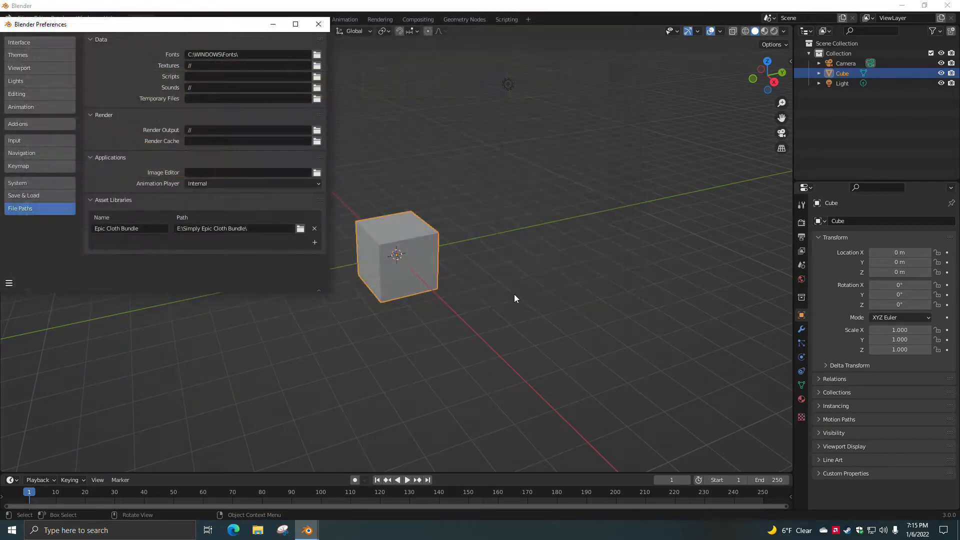
{"action": "mouse_move", "coordinate": [301, 254]}
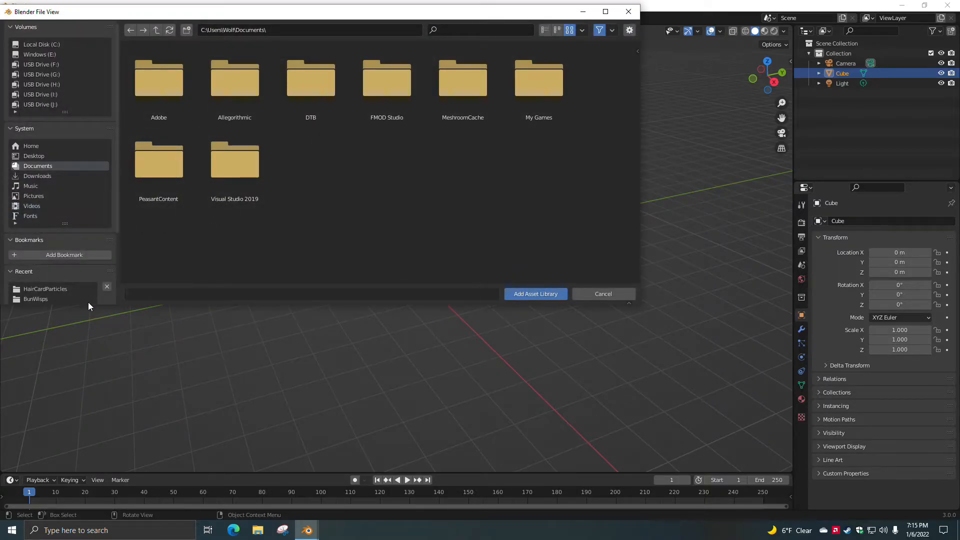
{"action": "left_click", "coordinate": [34, 155]}
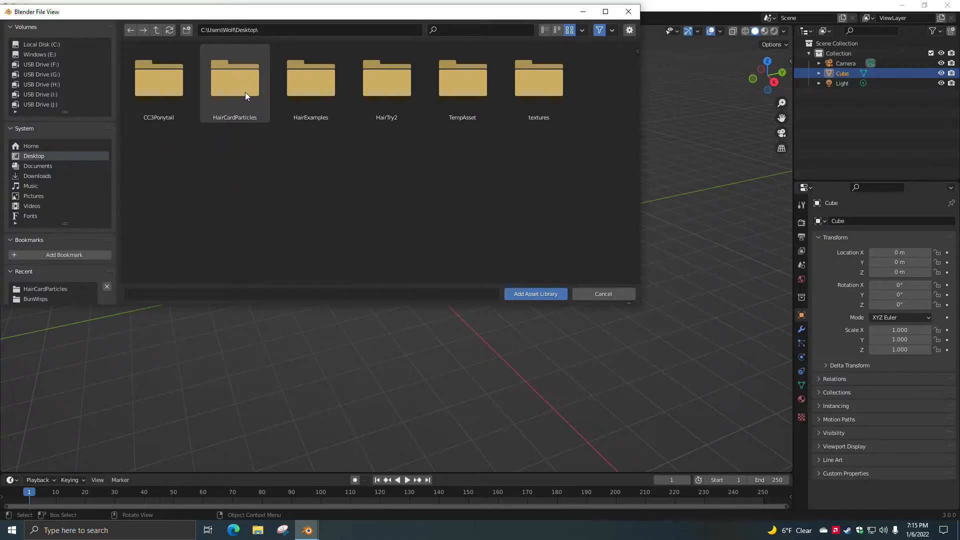
{"action": "double_click", "coordinate": [235, 80]}
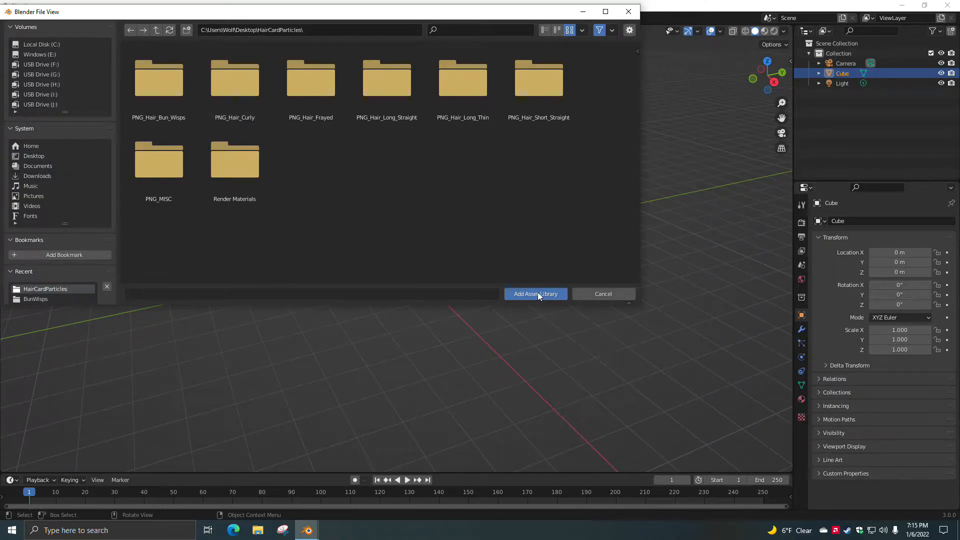
{"action": "left_click", "coordinate": [535, 294]}
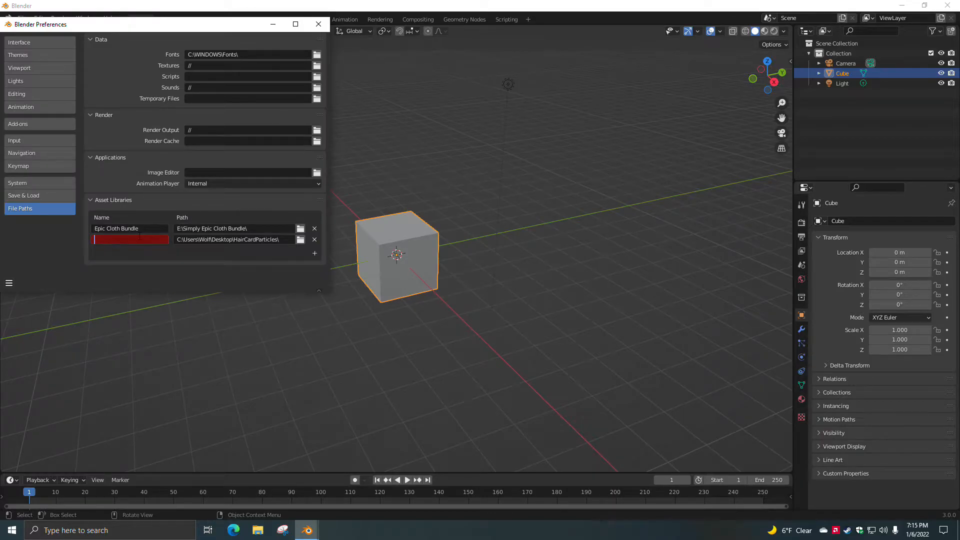
Name the library 'Hair Card Particles' and close Preferences
{"action": "type", "text": "Hair"}
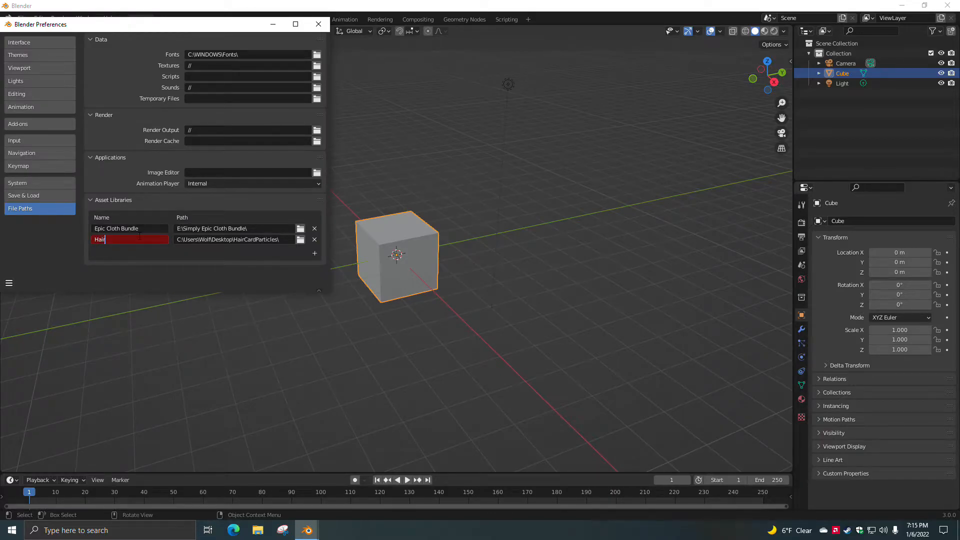
{"action": "type", "text": "Card"}
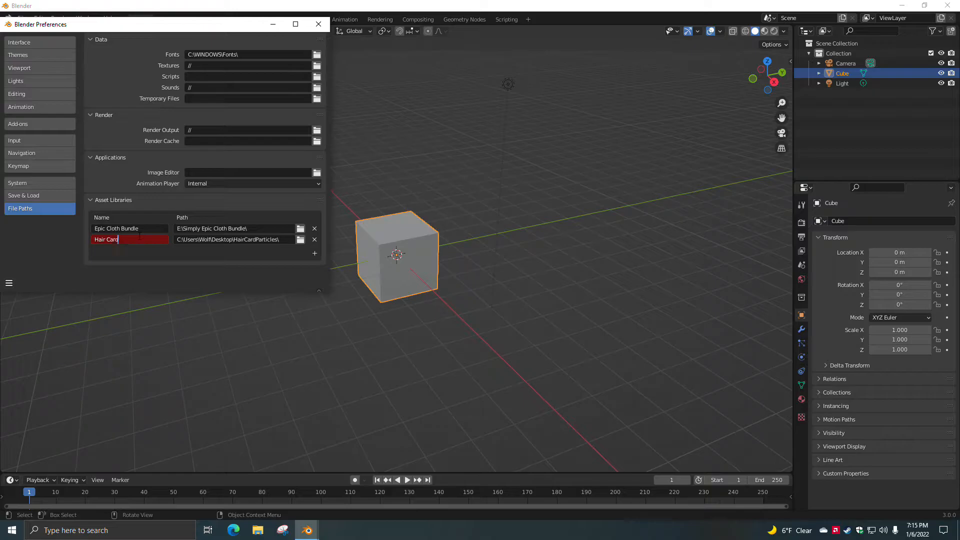
{"action": "type", "text": "Particle"}
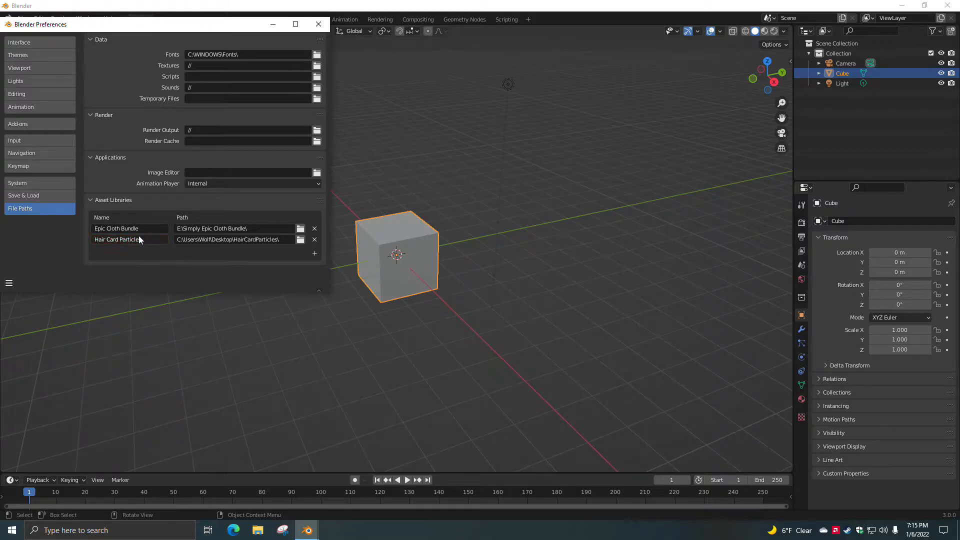
{"action": "left_click", "coordinate": [318, 23]}
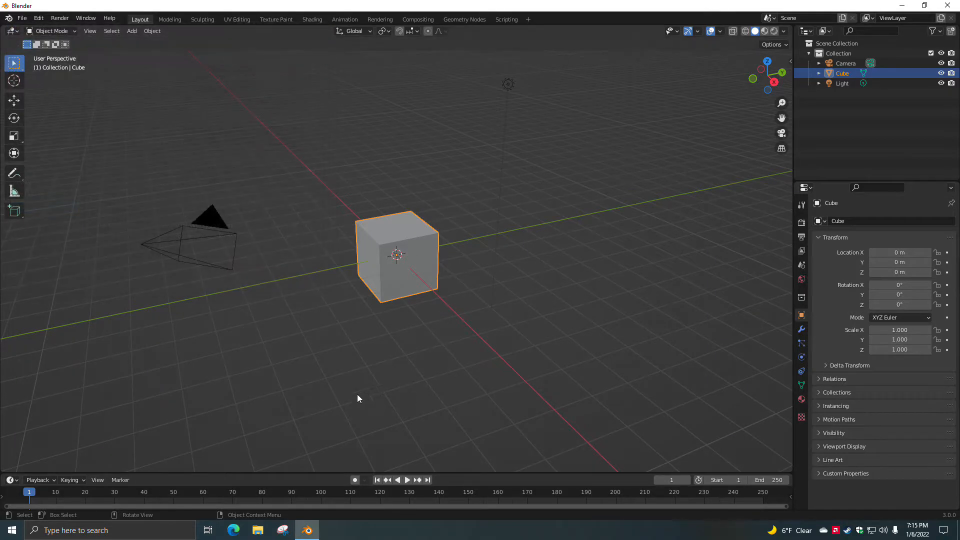
In File > Open, go to Desktop/HairCardParticles and select HairCardParticles.blend
{"action": "left_click", "coordinate": [21, 18]}
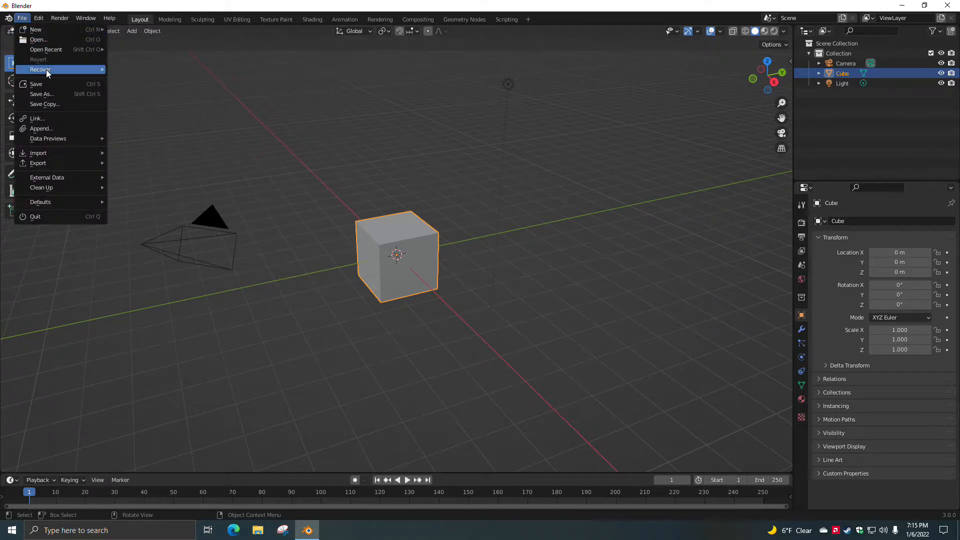
{"action": "mouse_move", "coordinate": [36, 39]}
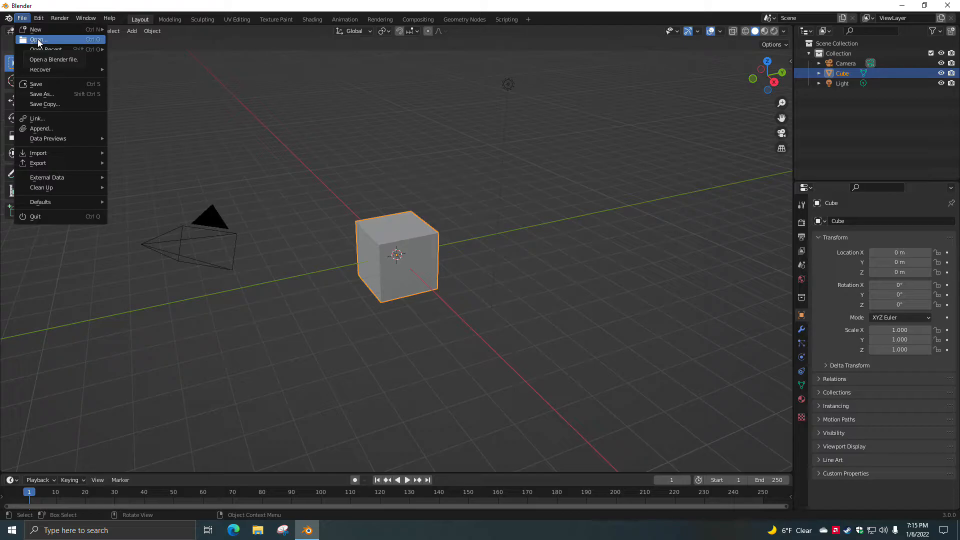
{"action": "left_click", "coordinate": [36, 38]}
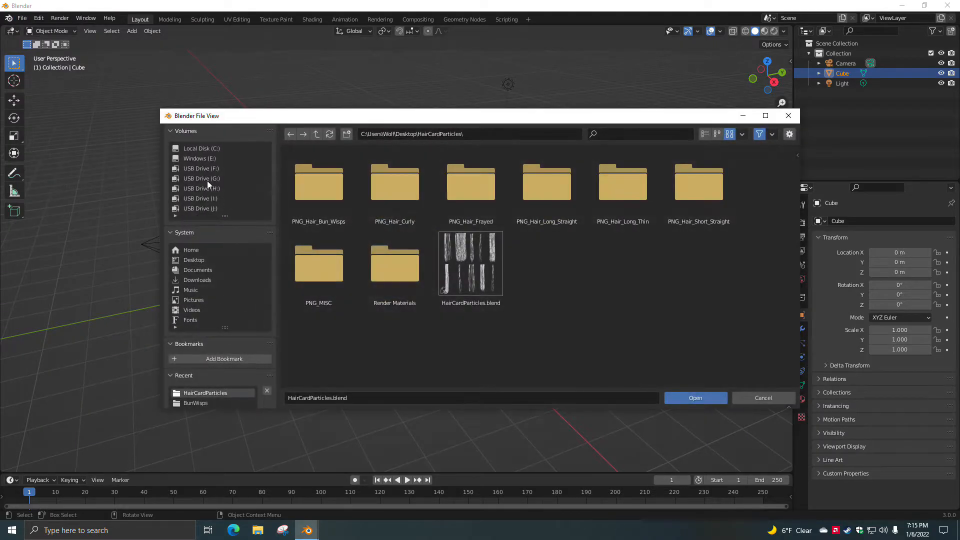
{"action": "left_click", "coordinate": [200, 159]}
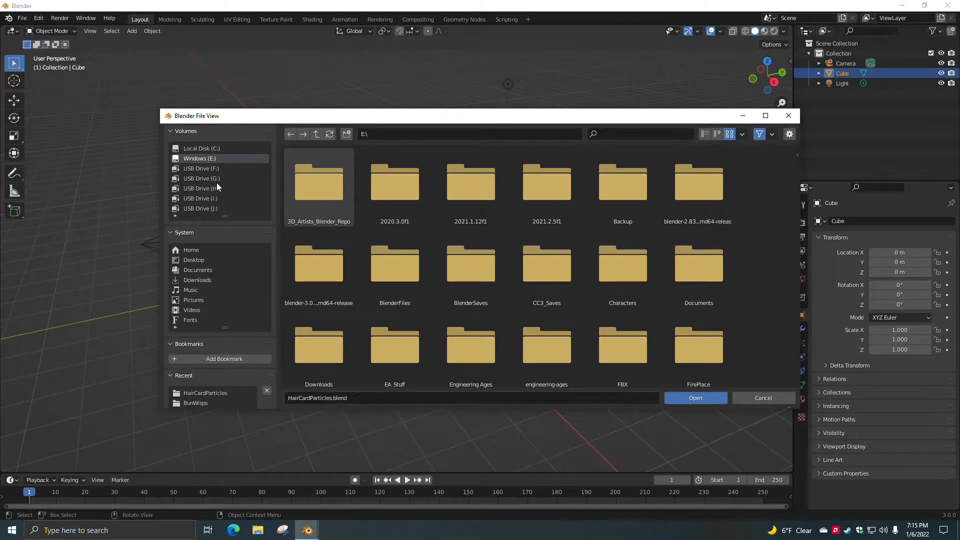
{"action": "left_click", "coordinate": [193, 260]}
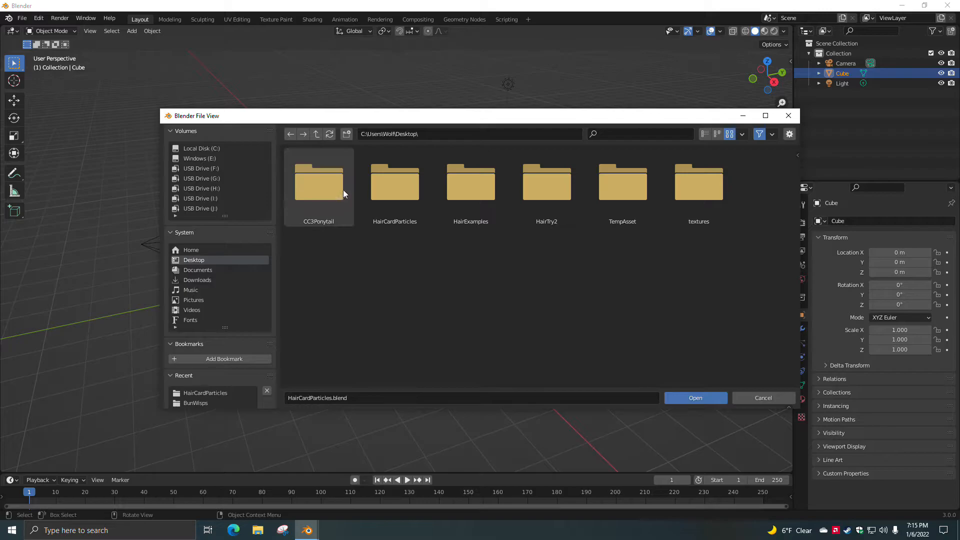
{"action": "double_click", "coordinate": [319, 182]}
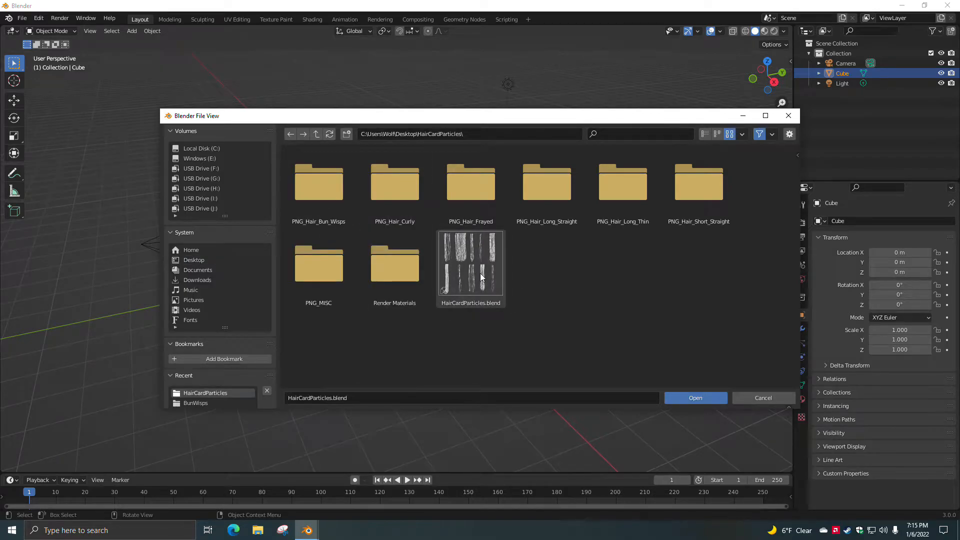
{"action": "left_click", "coordinate": [696, 397]}
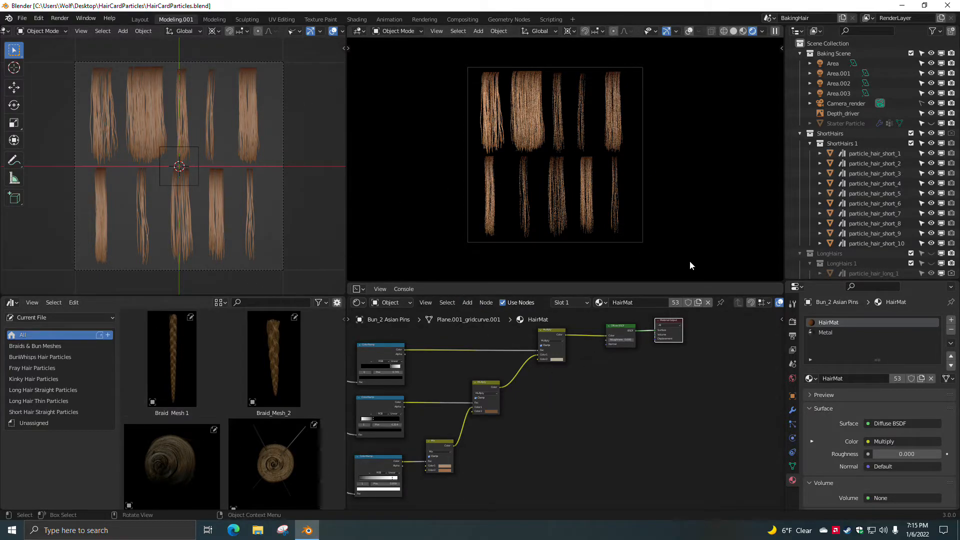
{"action": "mouse_move", "coordinate": [684, 444]}
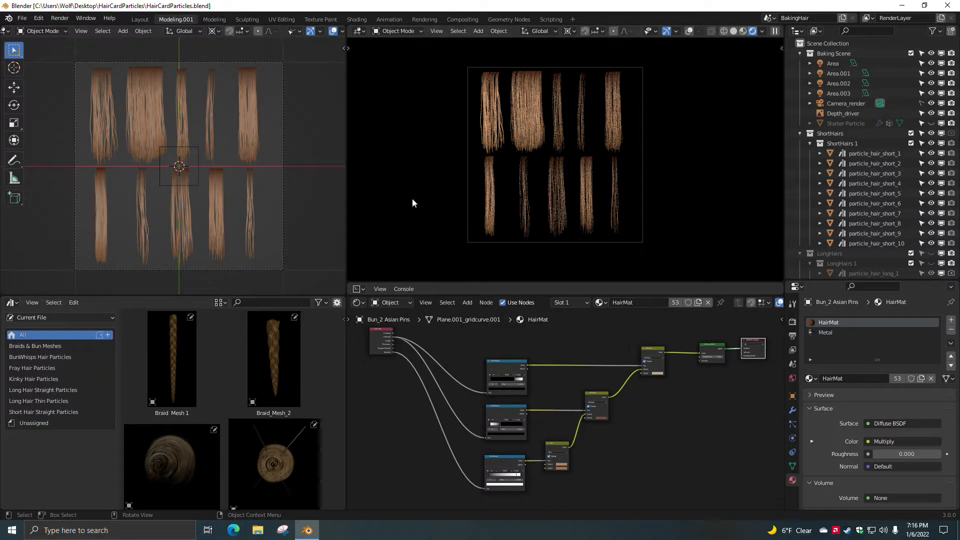
Scroll the Outliner down to the ShortHairs collection
{"action": "scroll", "scroll_direction": "down", "scroll_amount": 3}
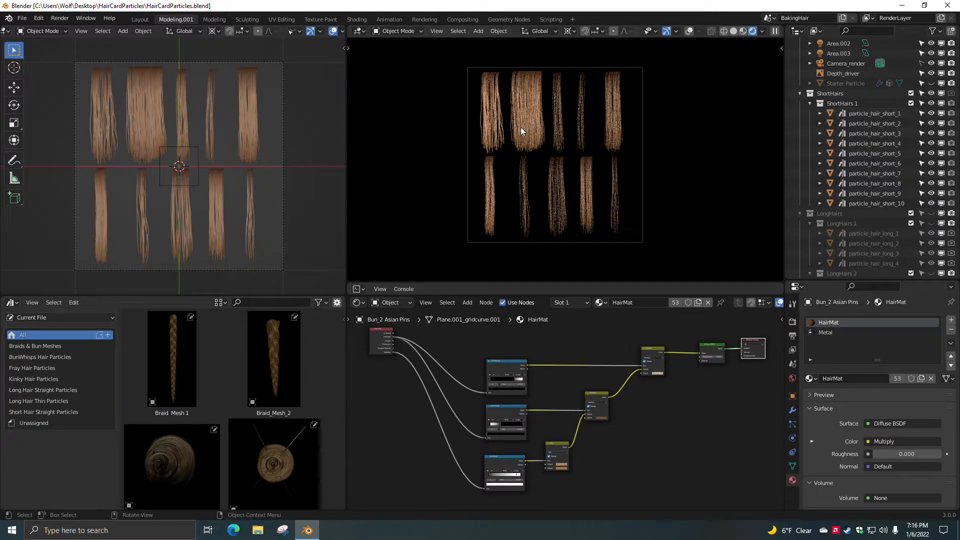
{"action": "mouse_move", "coordinate": [523, 114]}
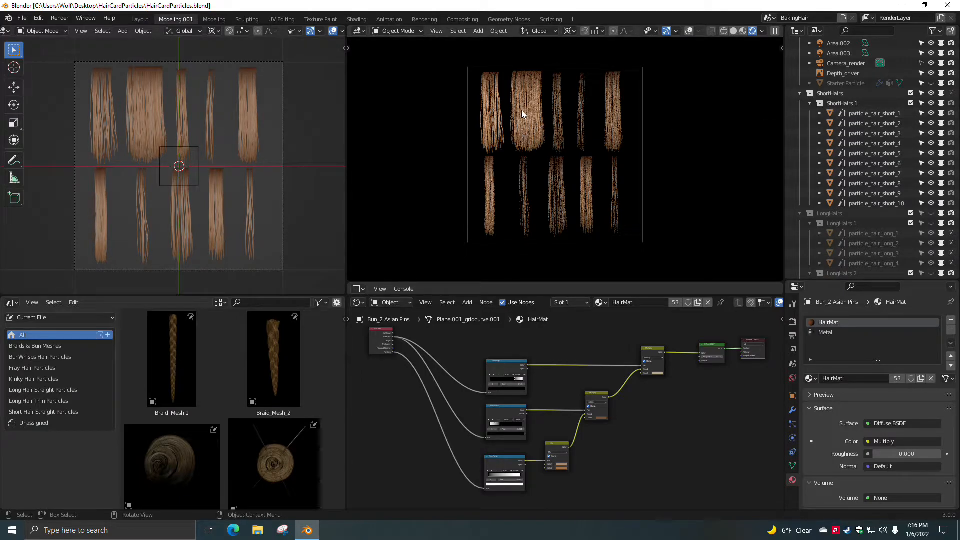
{"action": "mouse_move", "coordinate": [402, 133]}
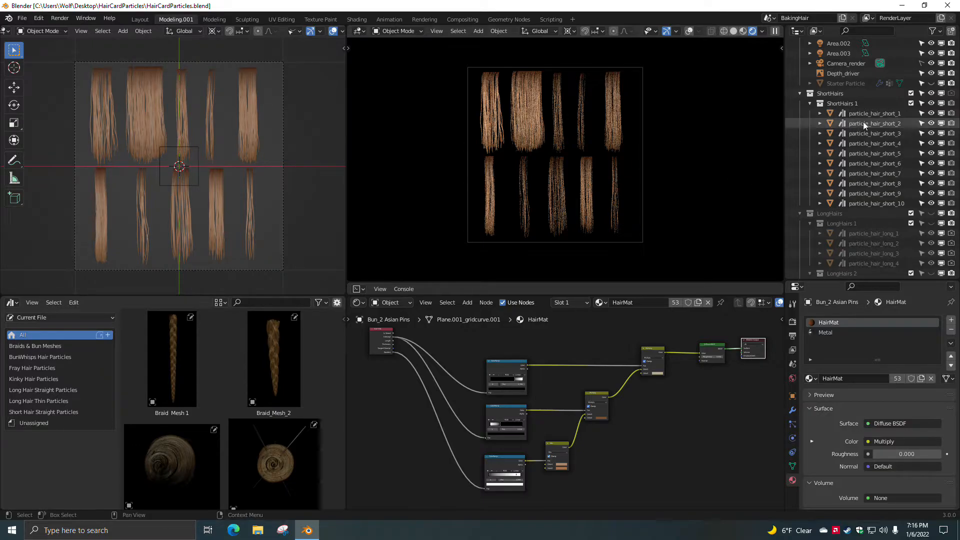
{"action": "left_click", "coordinate": [874, 113]}
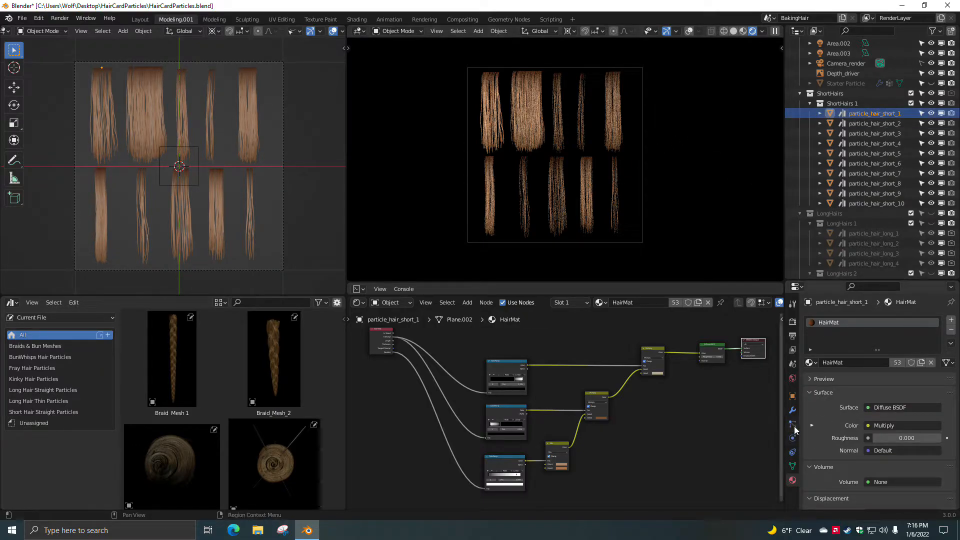
{"action": "left_click", "coordinate": [791, 424]}
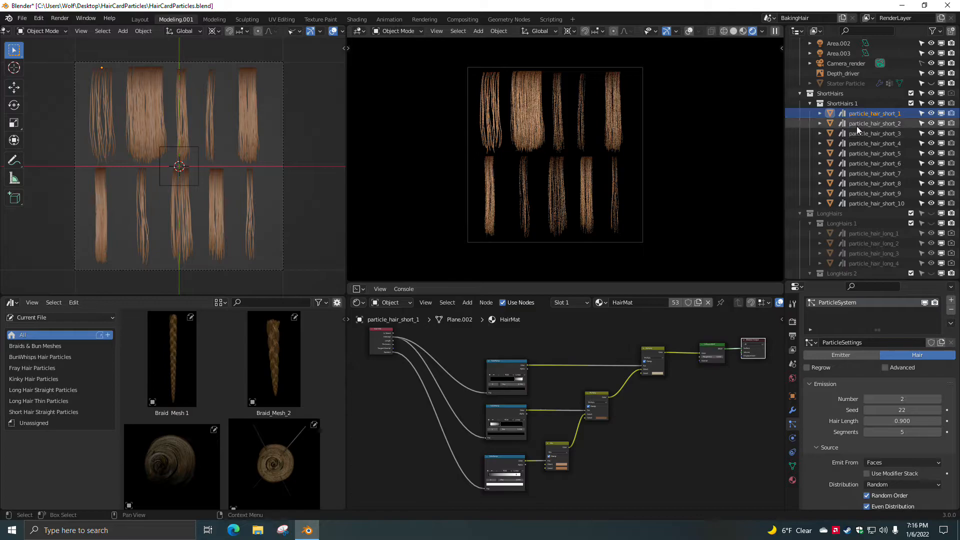
{"action": "left_click", "coordinate": [875, 123]}
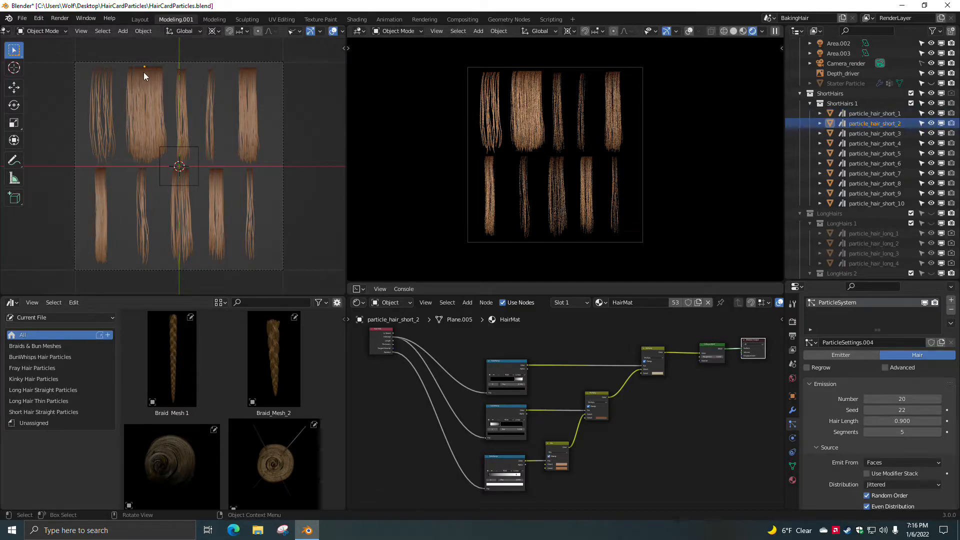
{"action": "left_click", "coordinate": [875, 133]}
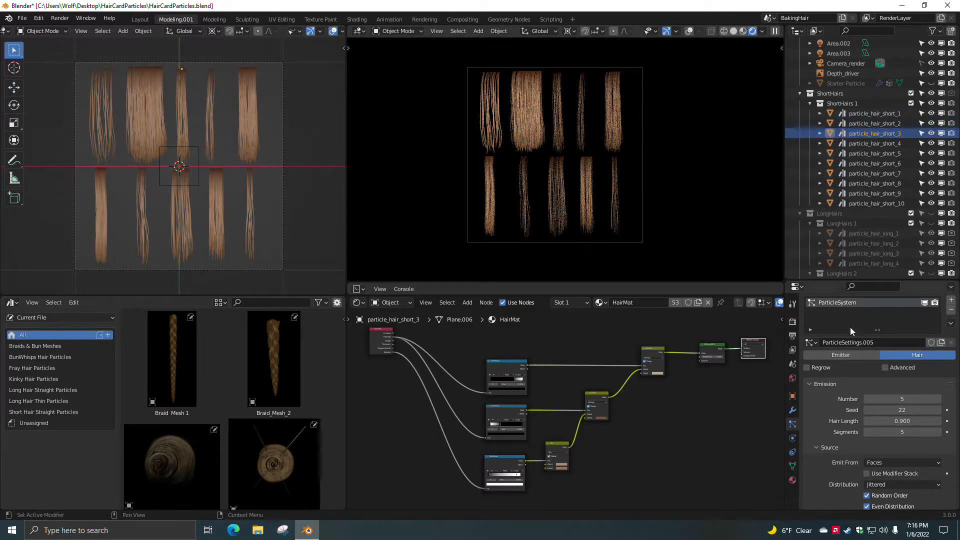
{"action": "left_click", "coordinate": [902, 399]}
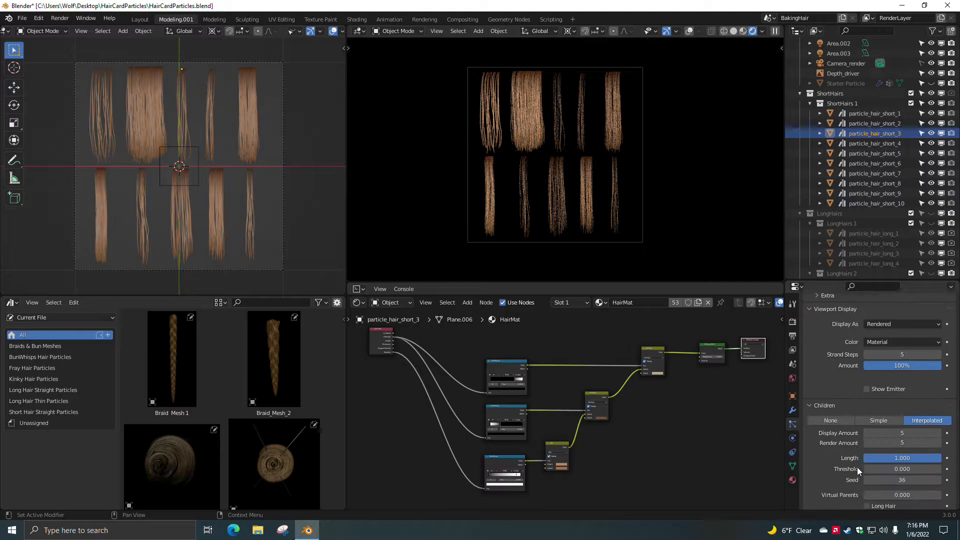
{"action": "scroll", "scroll_direction": "down", "scroll_amount": 3}
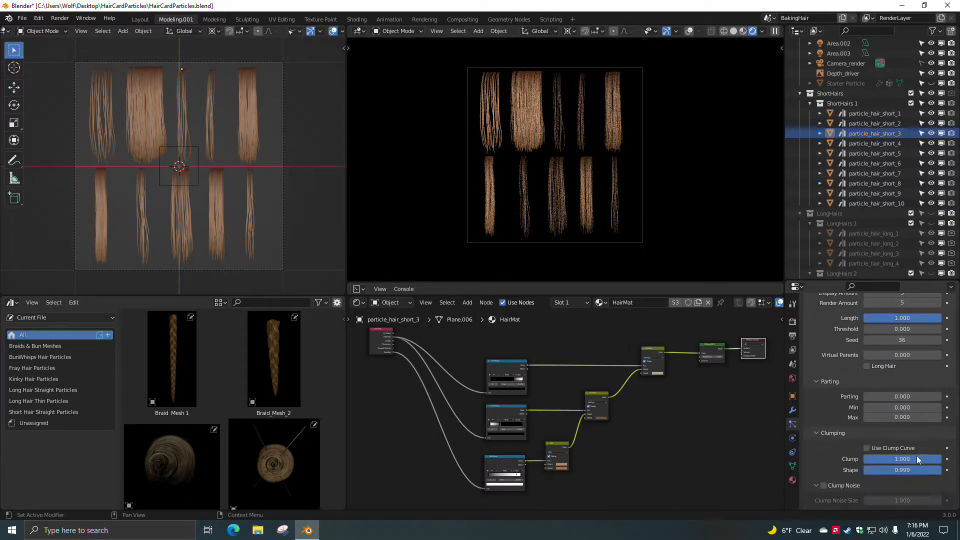
{"action": "scroll", "scroll_direction": "down", "scroll_amount": 3}
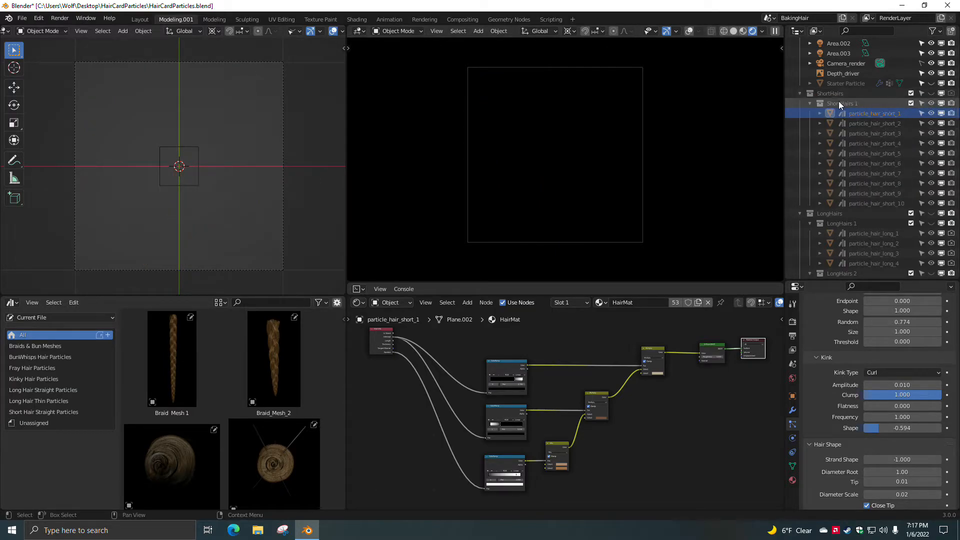
Toggle the long hair card collections in the Outliner to preview each set in turn
{"action": "scroll", "scroll_direction": "down", "scroll_amount": 3}
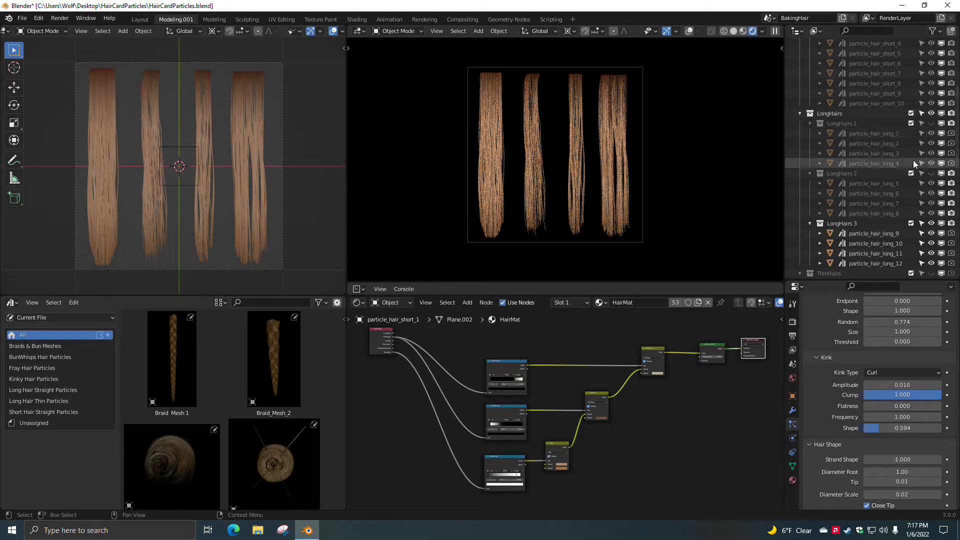
{"action": "scroll", "scroll_direction": "down", "scroll_amount": 3}
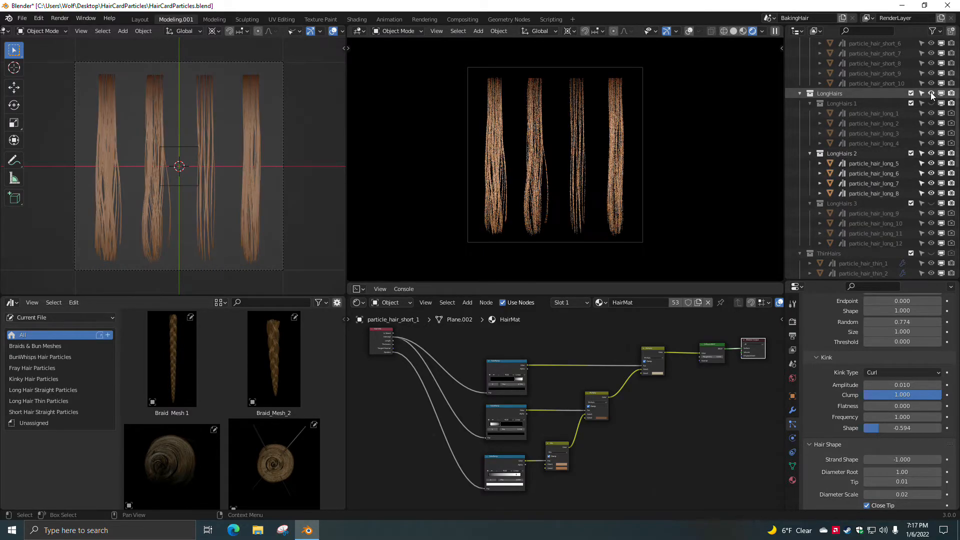
{"action": "left_click", "coordinate": [930, 93]}
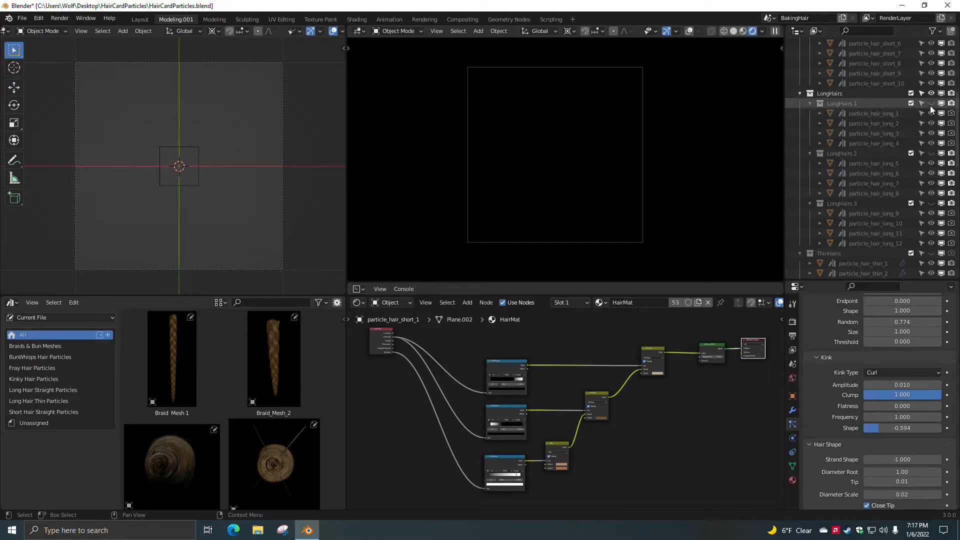
{"action": "left_click", "coordinate": [931, 103]}
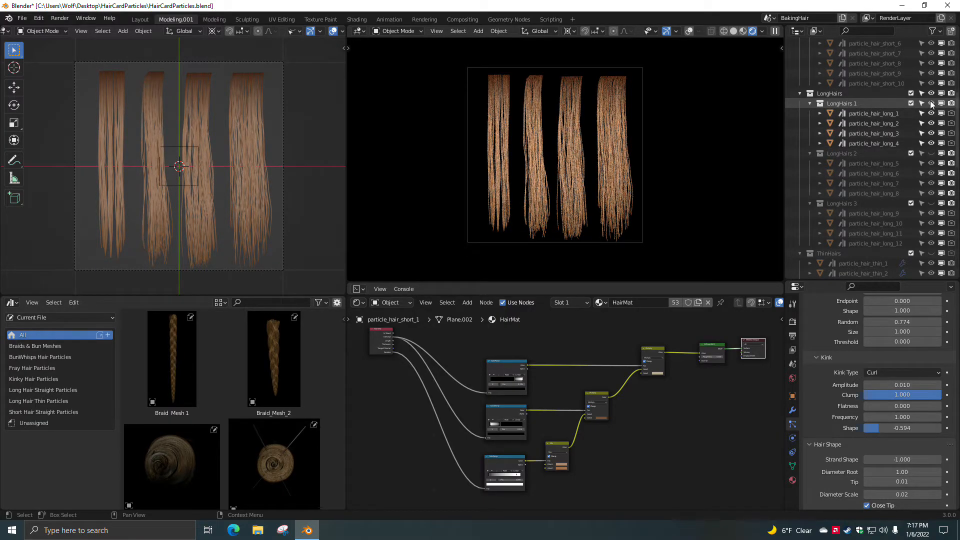
{"action": "left_click", "coordinate": [931, 93]}
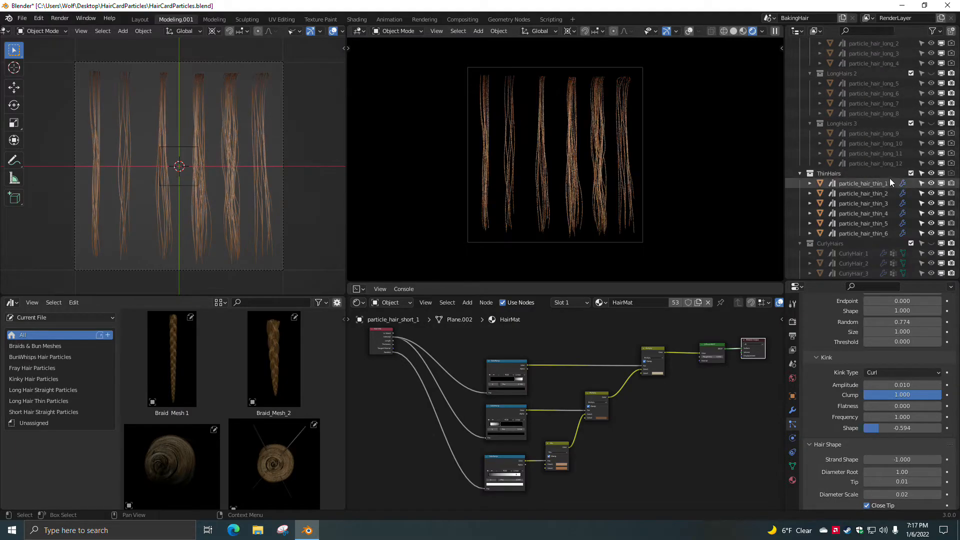
{"action": "scroll", "scroll_direction": "down", "scroll_amount": 3}
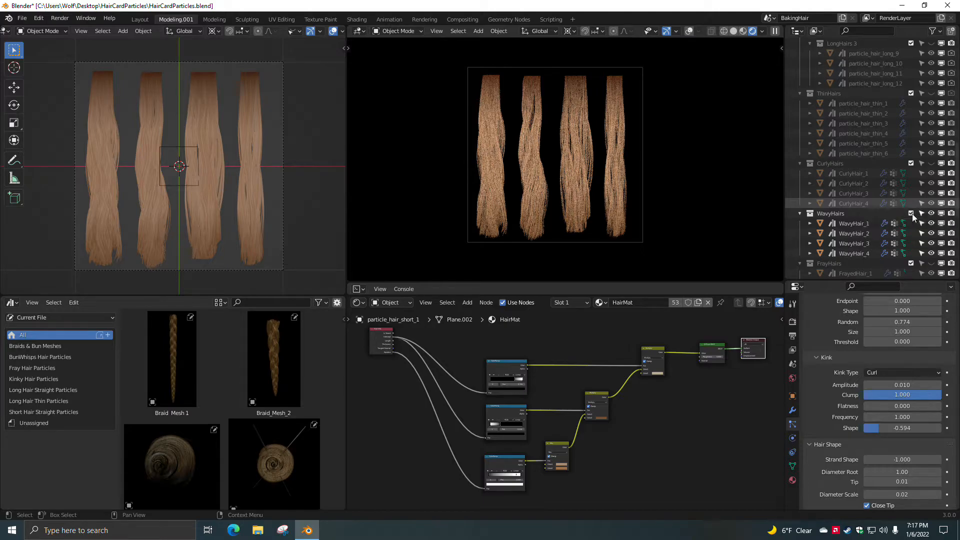
{"action": "scroll", "scroll_direction": "down", "scroll_amount": 3}
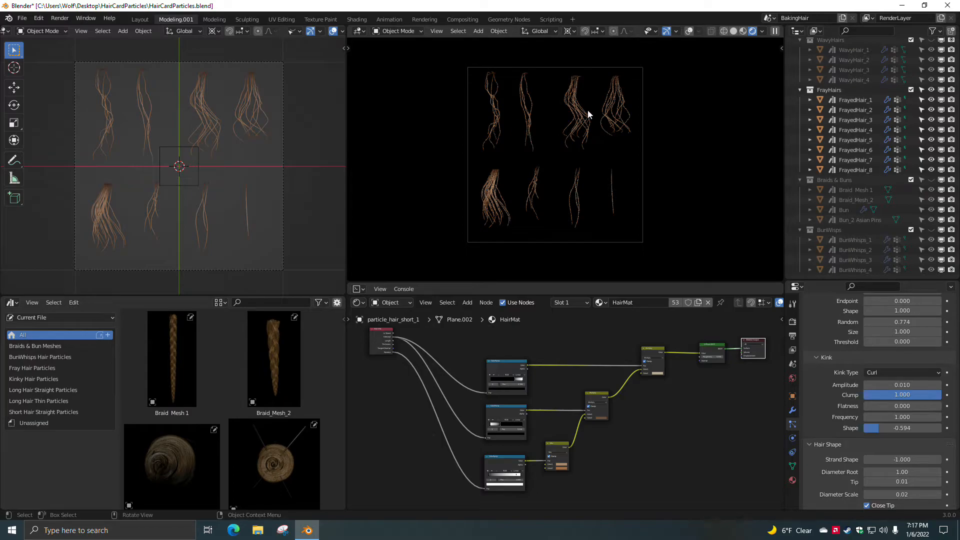
{"action": "mouse_move", "coordinate": [529, 155]}
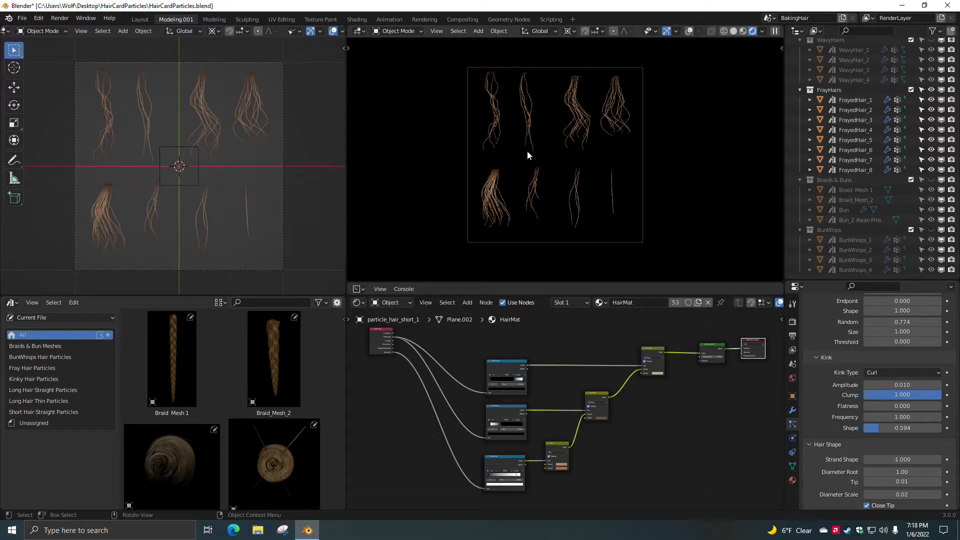
{"action": "mouse_move", "coordinate": [576, 141]}
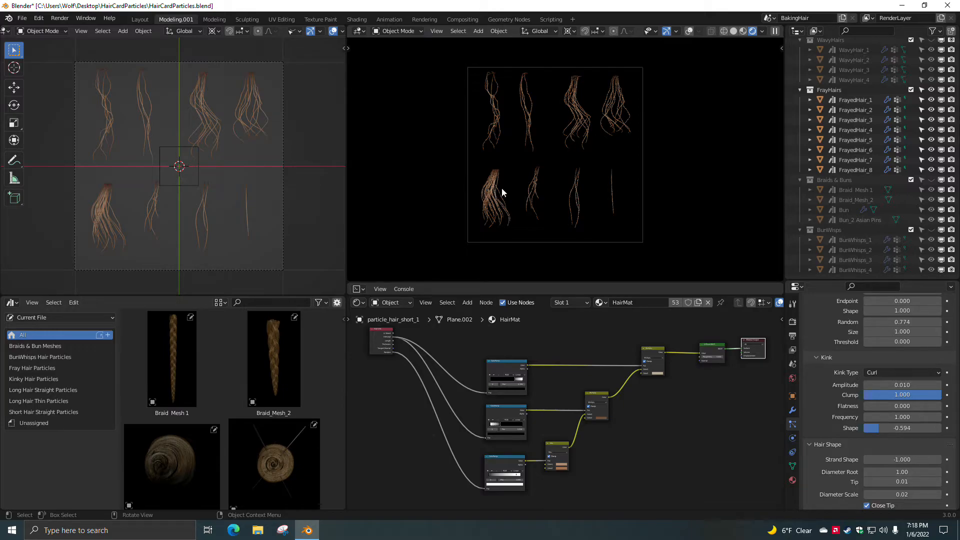
{"action": "mouse_move", "coordinate": [579, 62]}
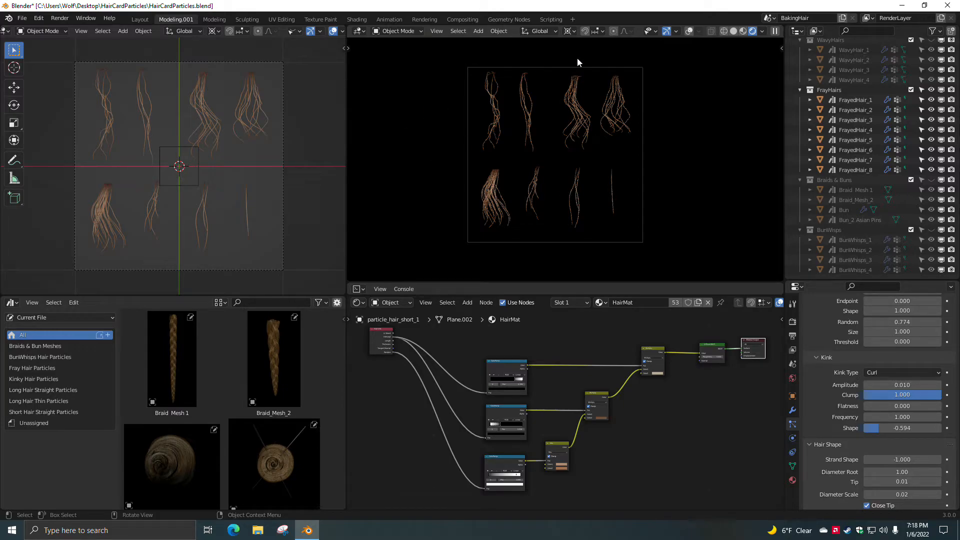
{"action": "mouse_move", "coordinate": [418, 114]}
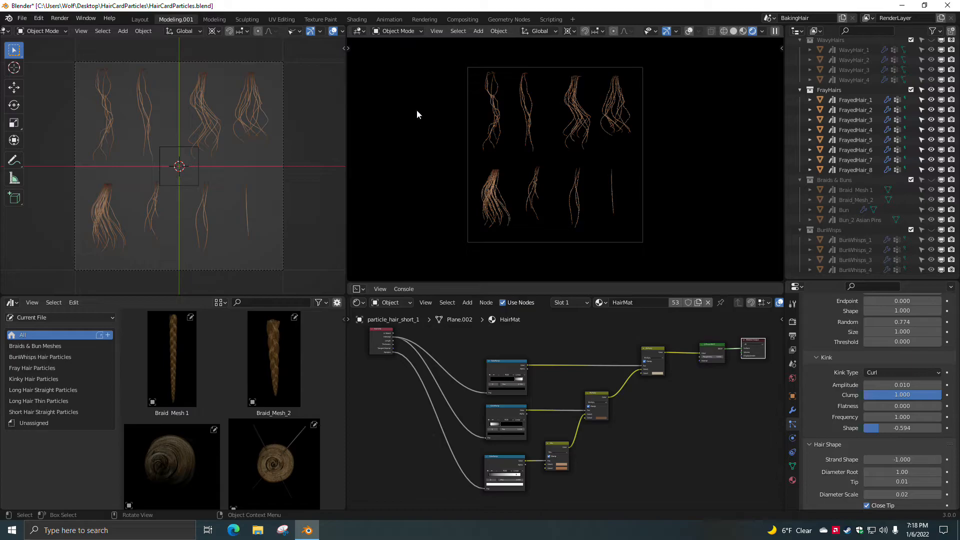
Select FrayedHair_1 to view its particle settings, including curl kink values
{"action": "left_click", "coordinate": [855, 100]}
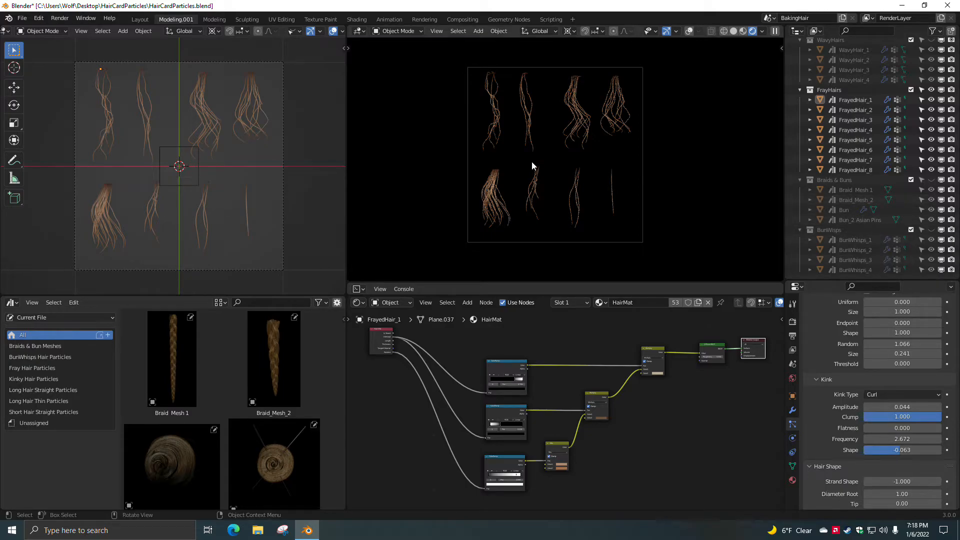
{"action": "mouse_move", "coordinate": [535, 166]}
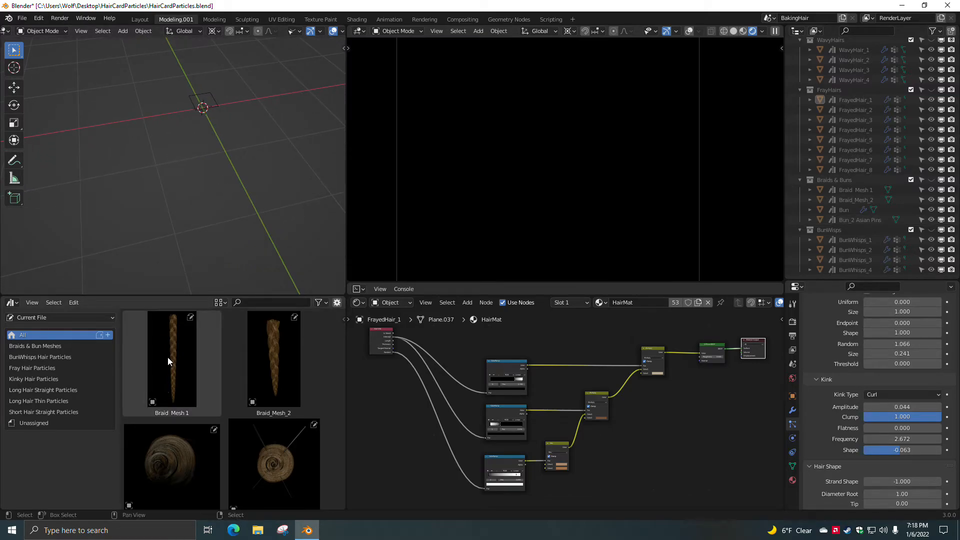
Place a copy of the Braid_Mesh_1 asset in the scene and bring up the File menu
{"action": "left_click", "coordinate": [172, 359]}
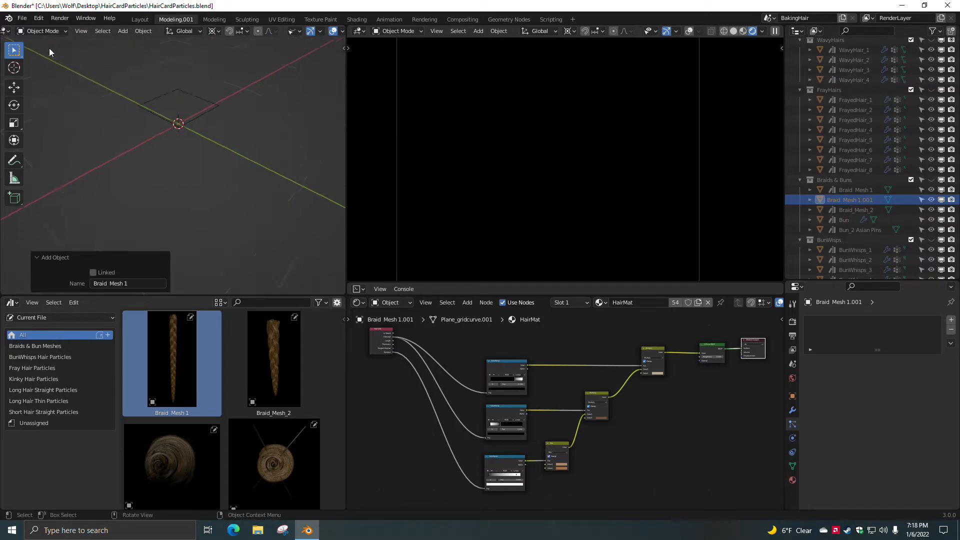
{"action": "left_click", "coordinate": [21, 18]}
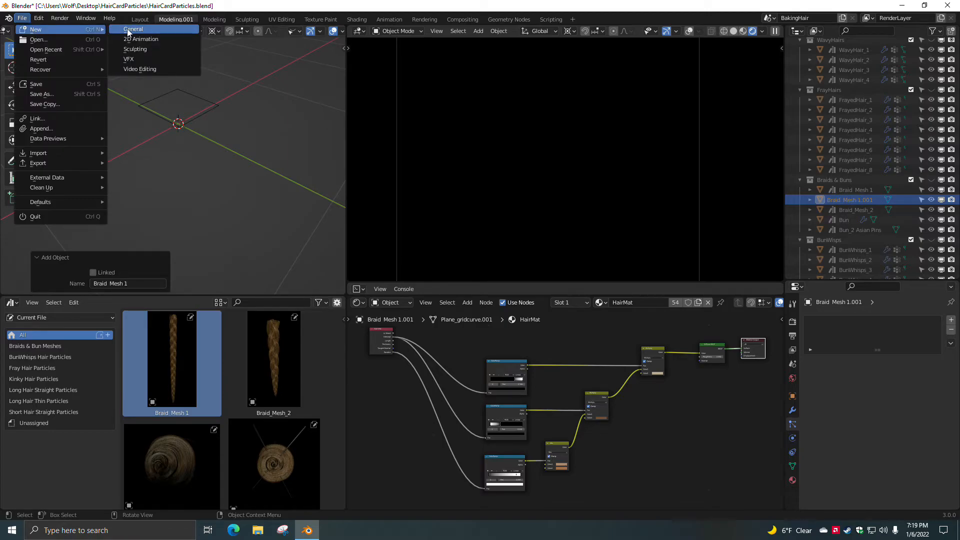
Start a General scene and turn the Timeline into an Asset Browser showing Braids & Bun Meshes
{"action": "left_click", "coordinate": [132, 29]}
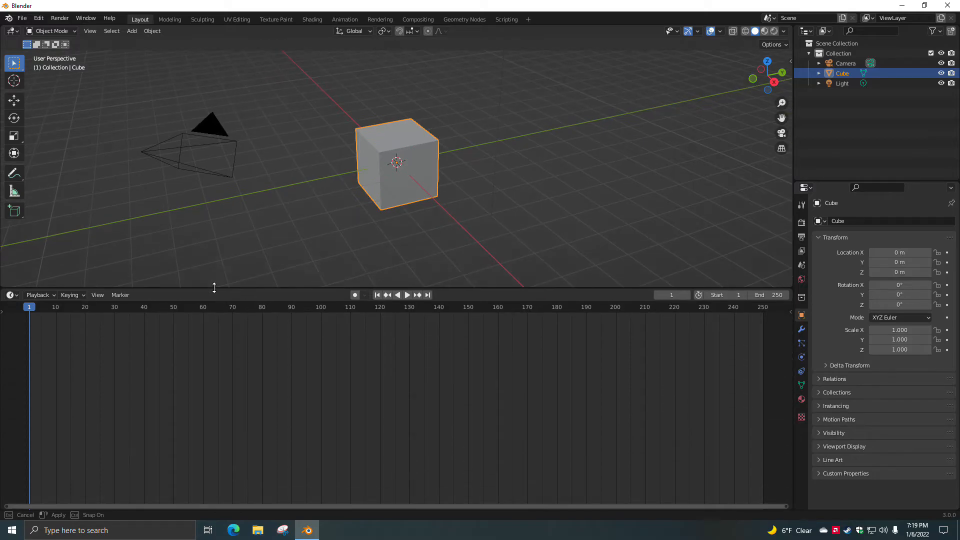
{"action": "left_click", "coordinate": [10, 295]}
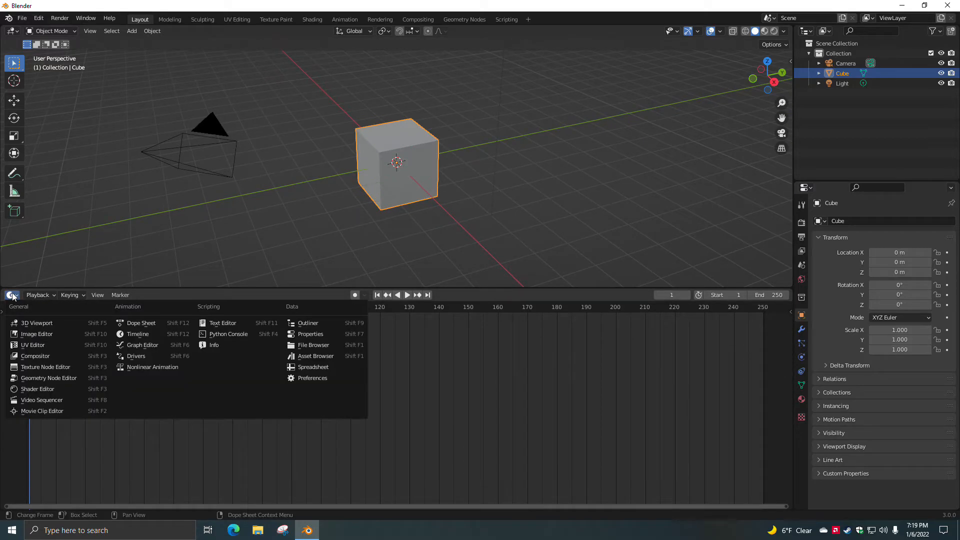
{"action": "mouse_move", "coordinate": [316, 356]}
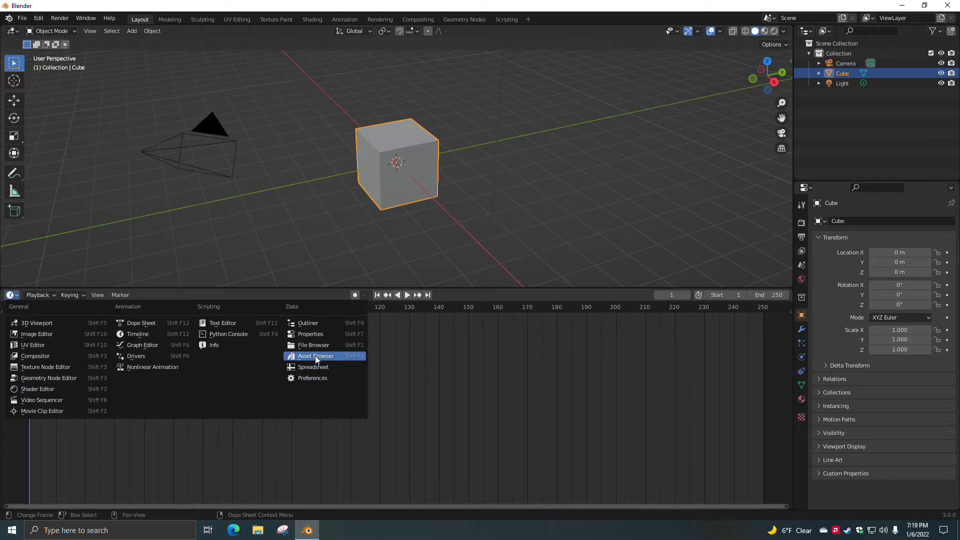
{"action": "left_click", "coordinate": [315, 356]}
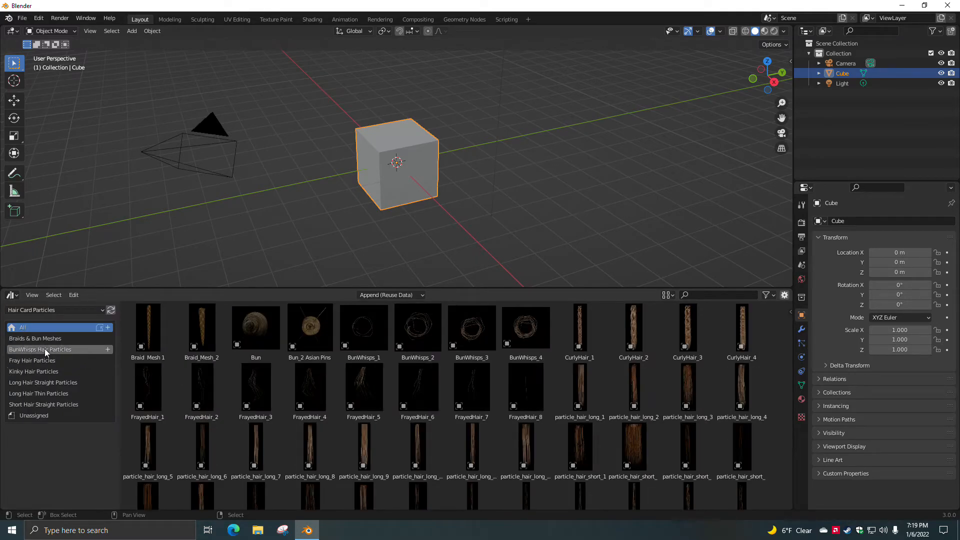
{"action": "left_click", "coordinate": [35, 338]}
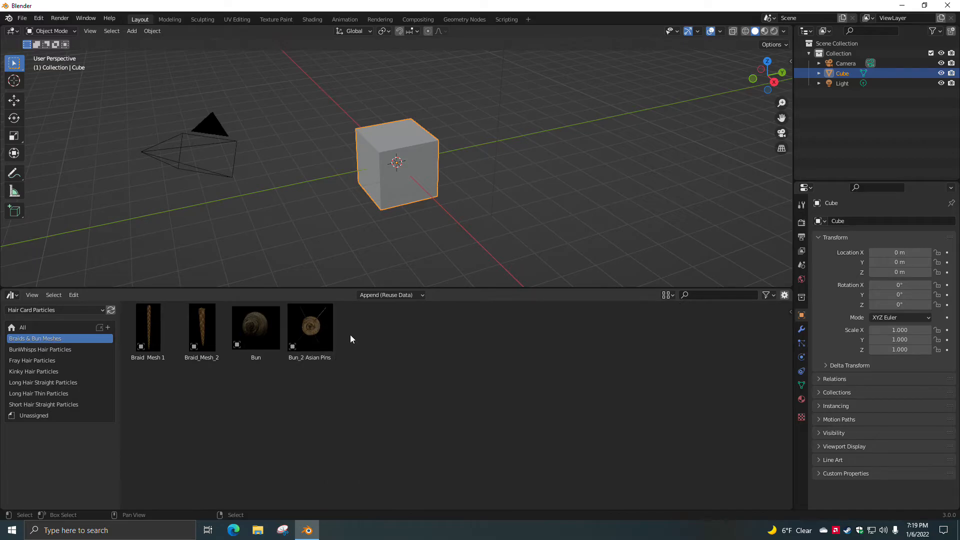
Add Bun_2 Asian Pins and both braid meshes, switch to Rendered shading, and orbit the view
{"action": "left_click", "coordinate": [666, 295]}
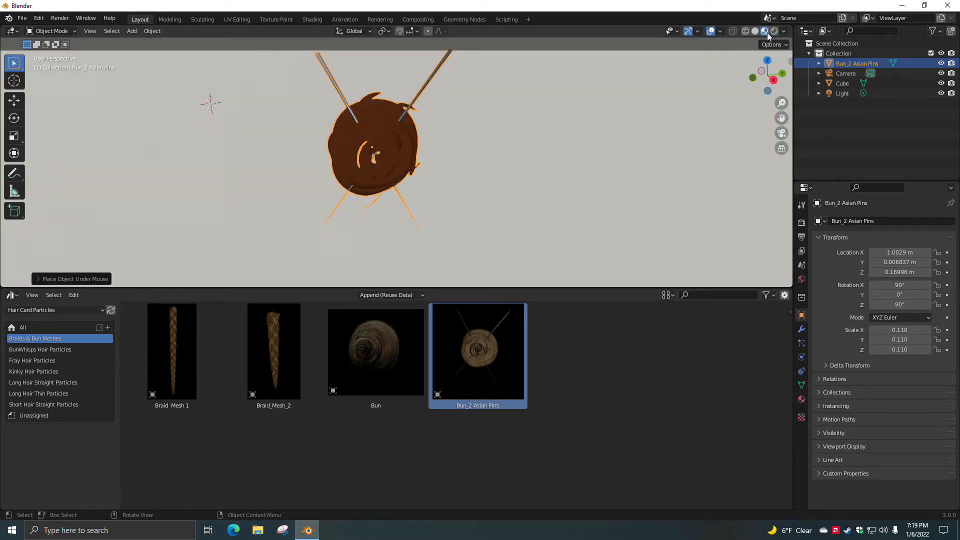
{"action": "left_click", "coordinate": [774, 31]}
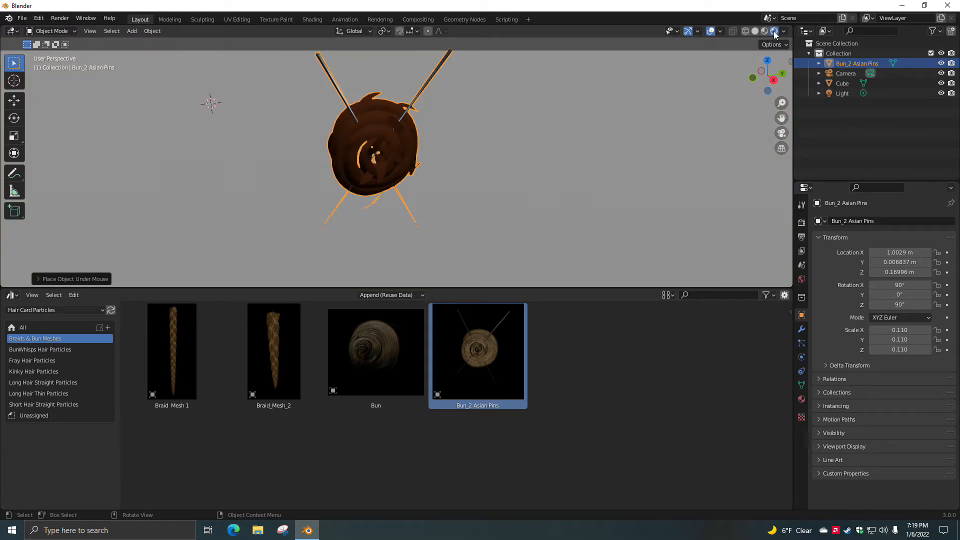
{"action": "mouse_move", "coordinate": [392, 147]}
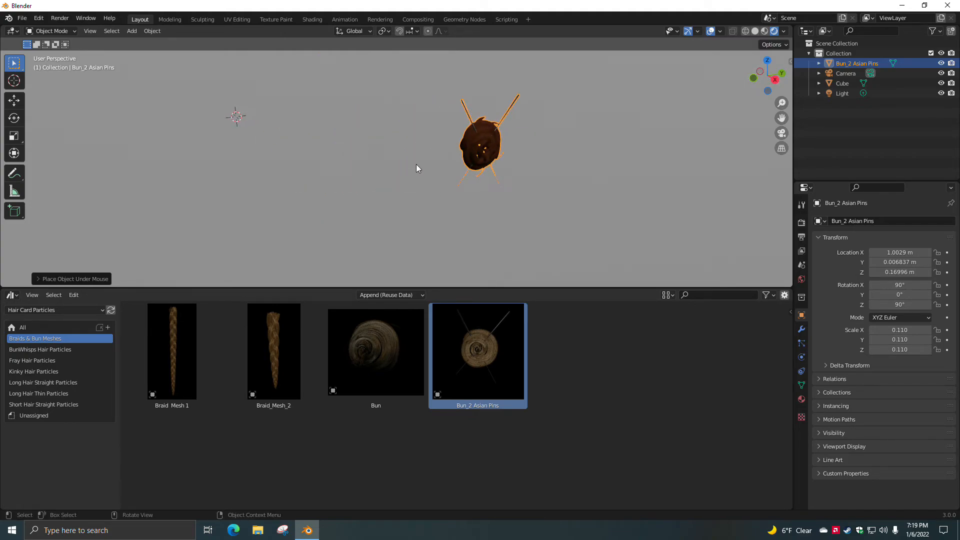
{"action": "left_click", "coordinate": [274, 351]}
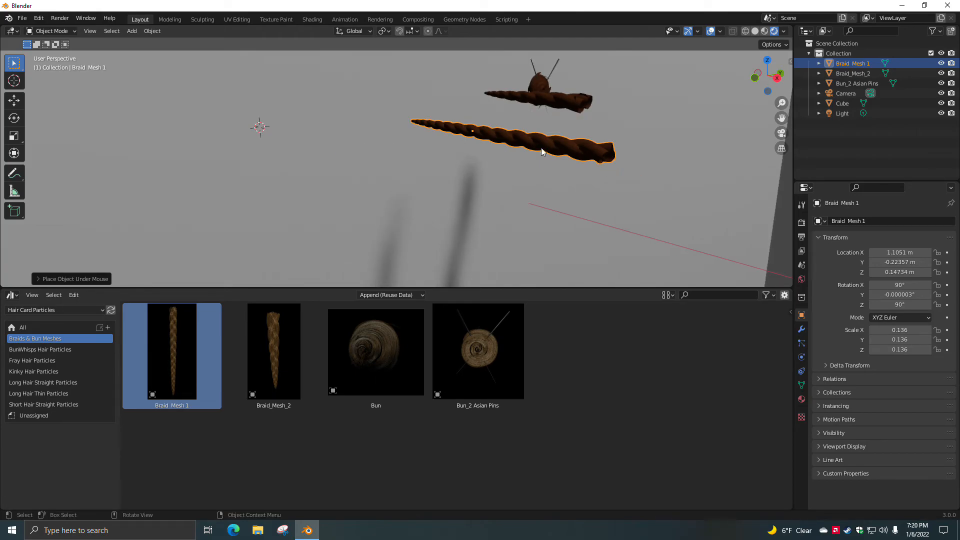
{"action": "mouse_move", "coordinate": [427, 124]}
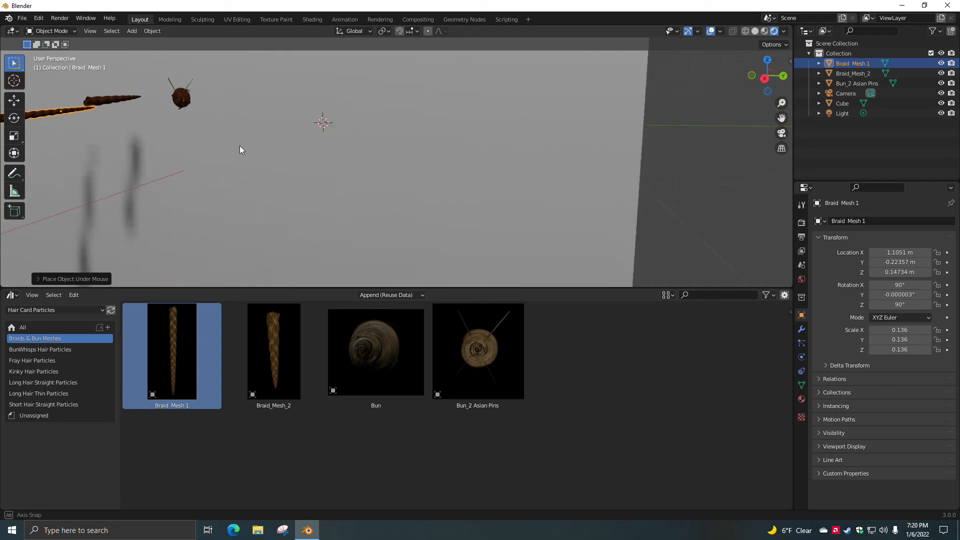
{"action": "left_click_drag", "start_coordinate": [240, 150], "coordinate": [496, 174]}
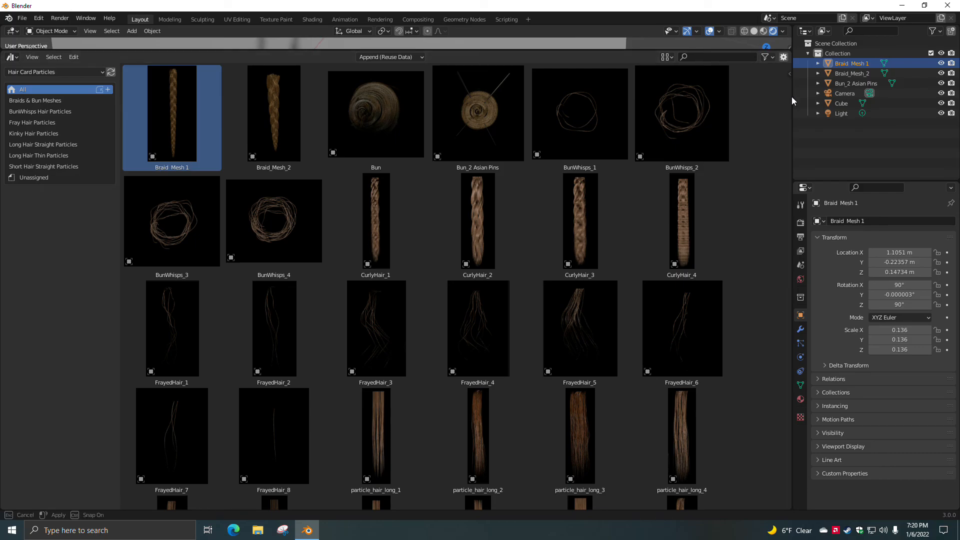
Scroll the maximized asset browser through the long, short and thin hair assets
{"action": "scroll", "scroll_direction": "down", "scroll_amount": 3}
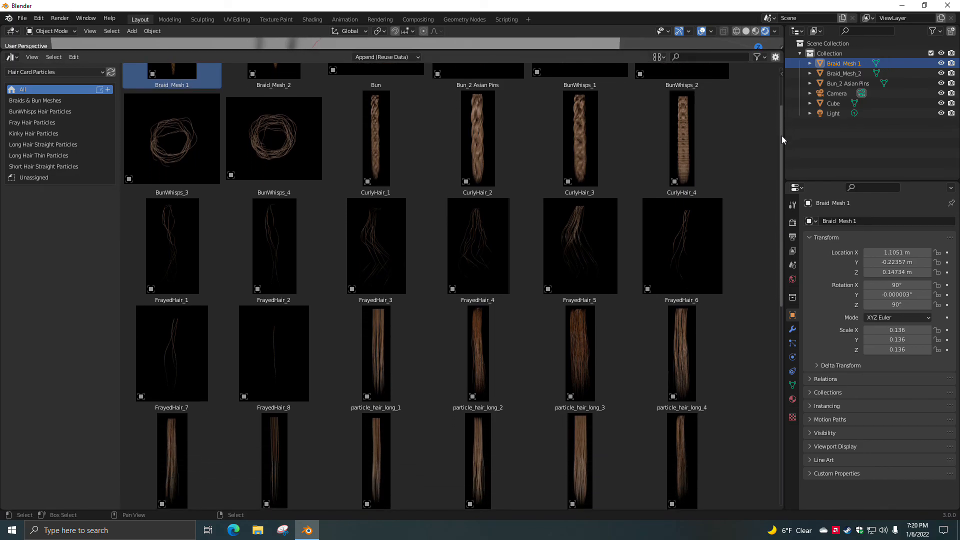
{"action": "scroll", "scroll_direction": "down", "scroll_amount": 3}
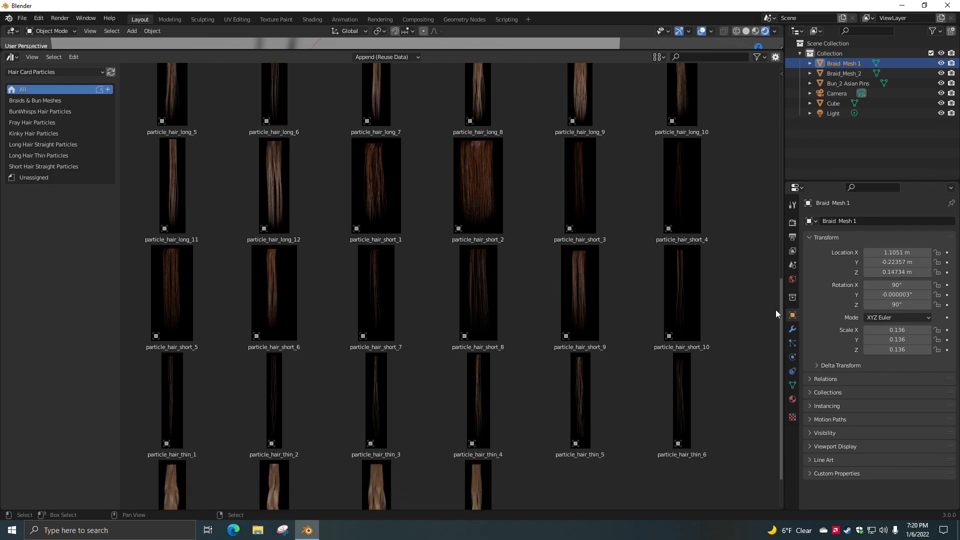